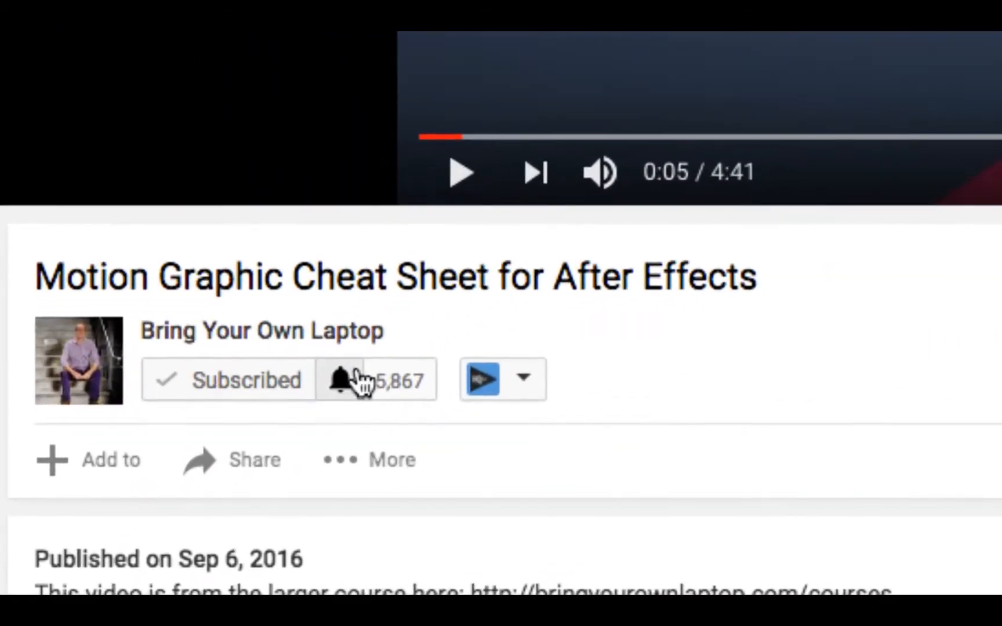
# Step: Enlarge the player and start the Motion Graphic Cheat Sheet for After Effects video
pyautogui.click(338, 379)
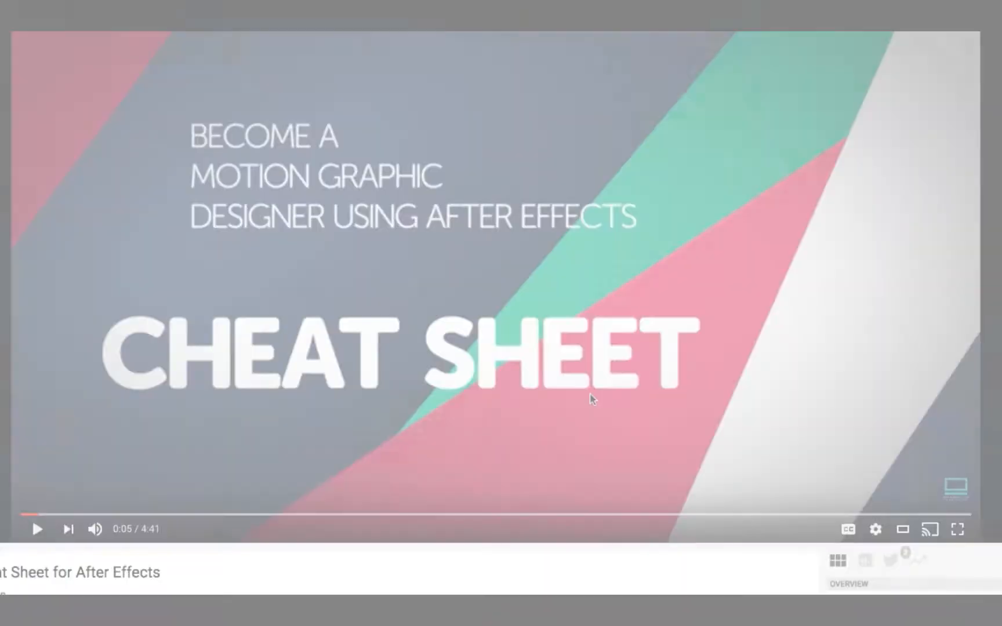
pyautogui.click(516, 27)
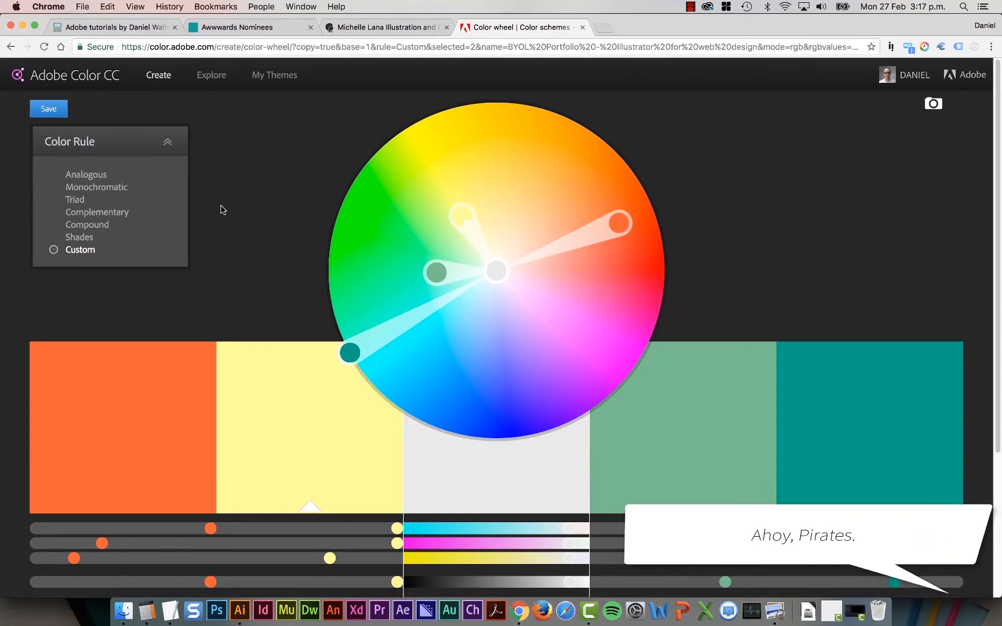
pyautogui.moveTo(210, 79)
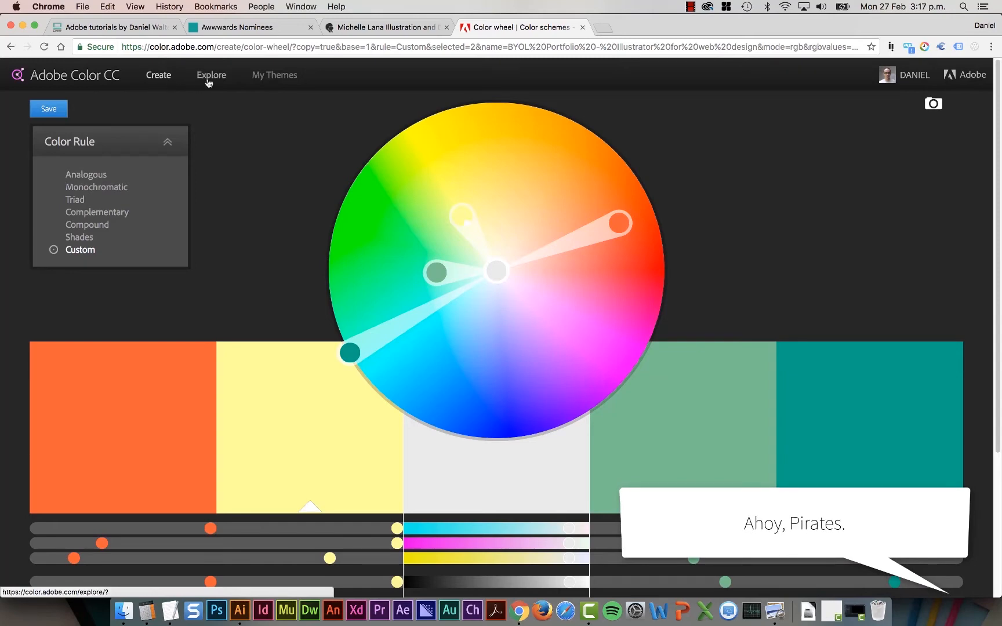
# Step: In Explore, filter Most Popular themes to This Month, then switch back to All Time
pyautogui.click(211, 75)
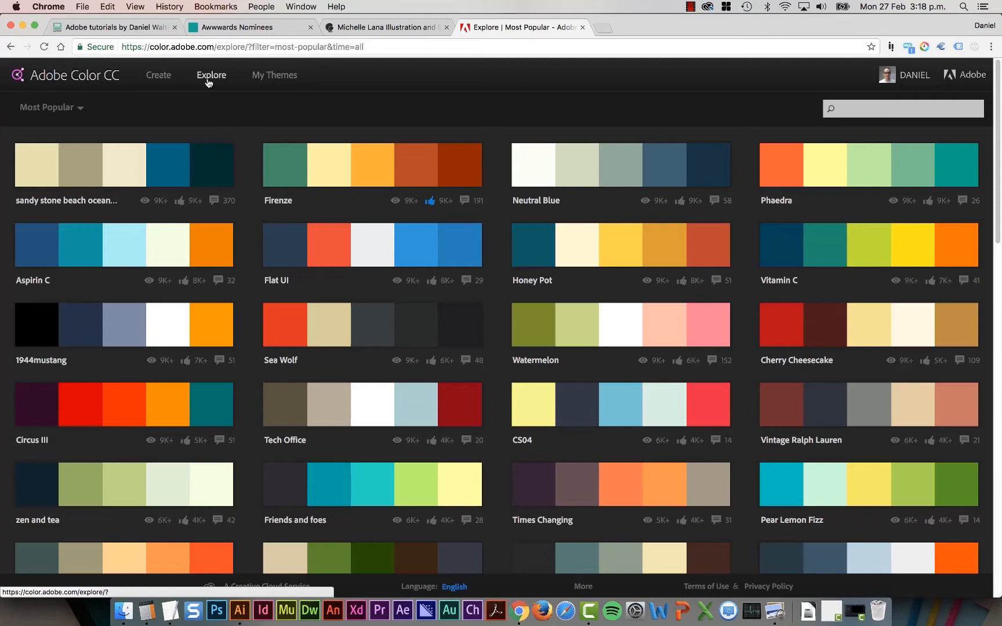
pyautogui.moveTo(214, 85)
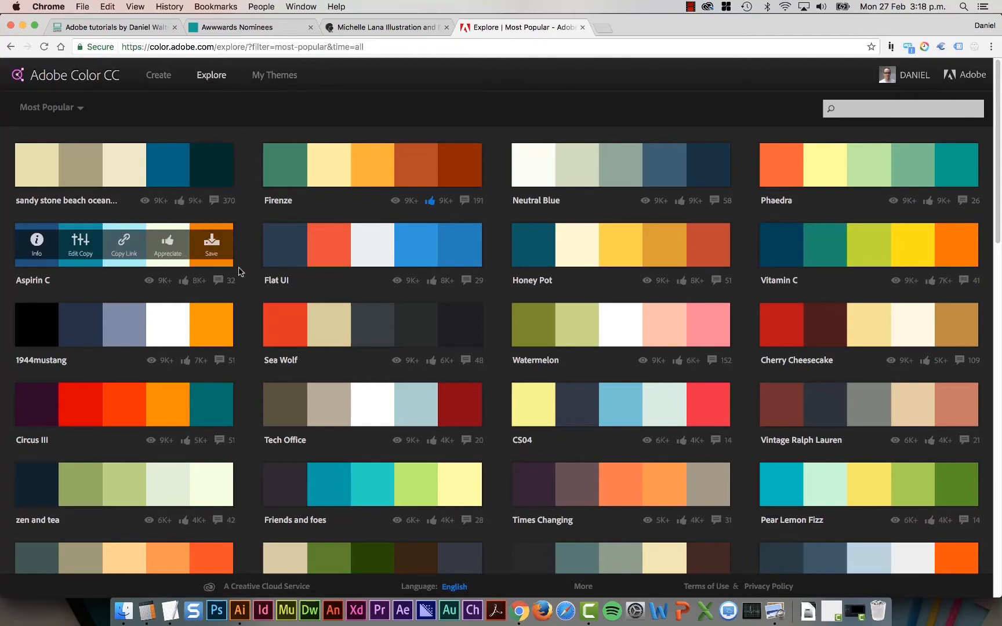
pyautogui.click(48, 106)
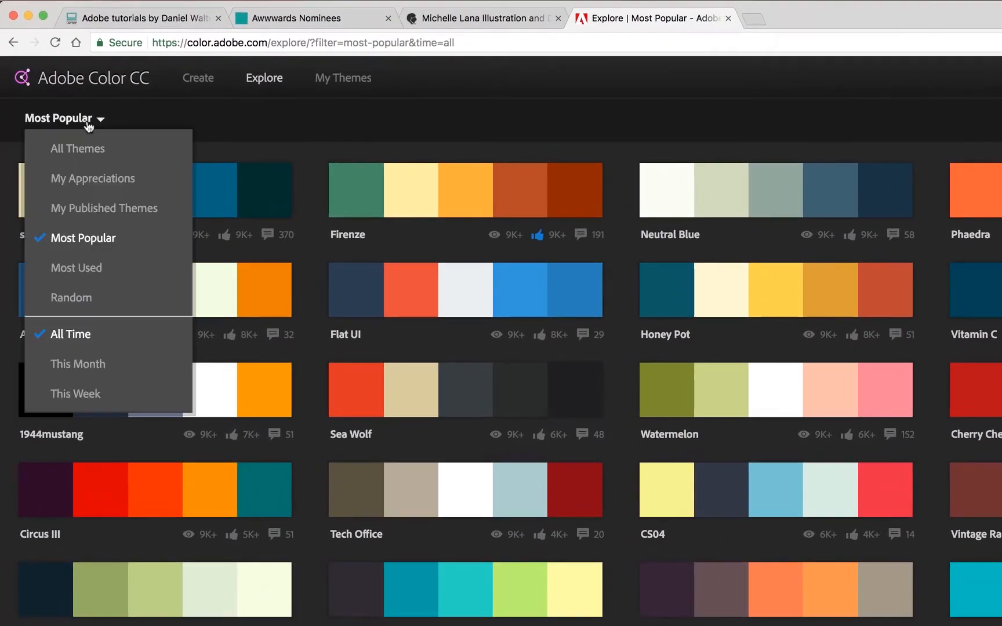
pyautogui.moveTo(102, 252)
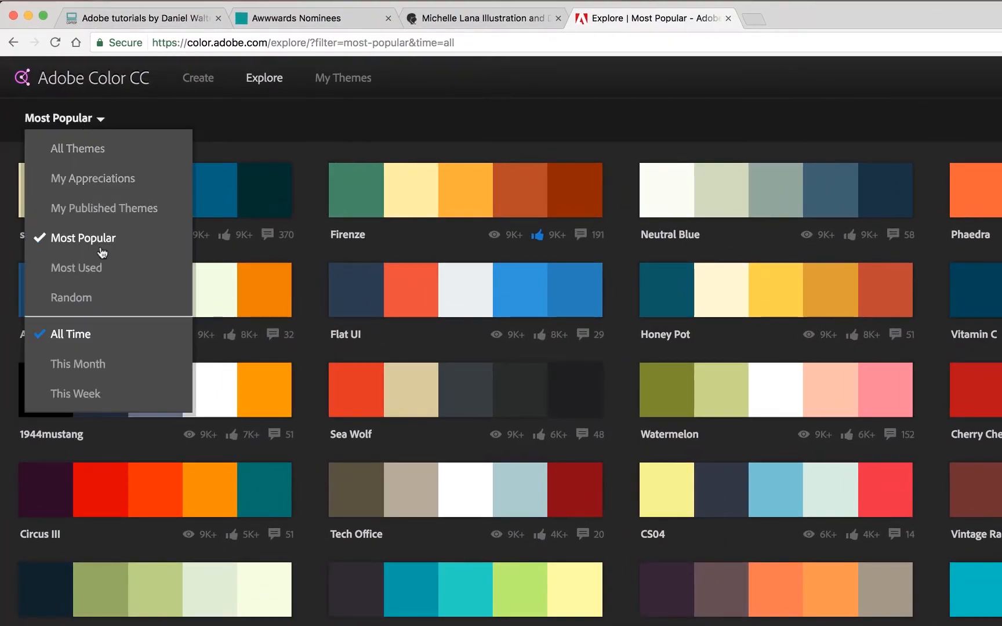
pyautogui.moveTo(65, 243)
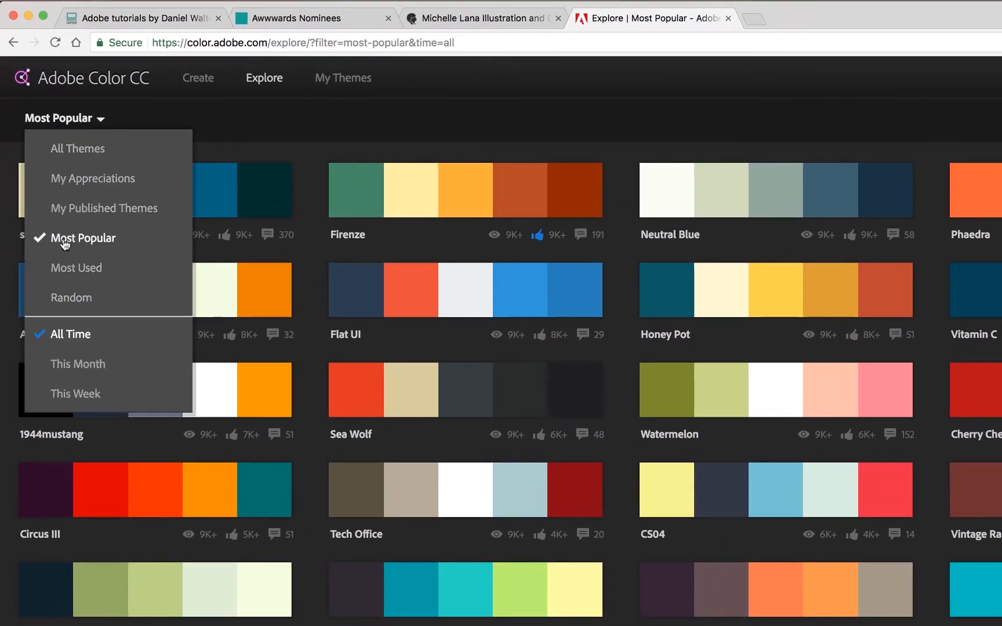
pyautogui.click(78, 365)
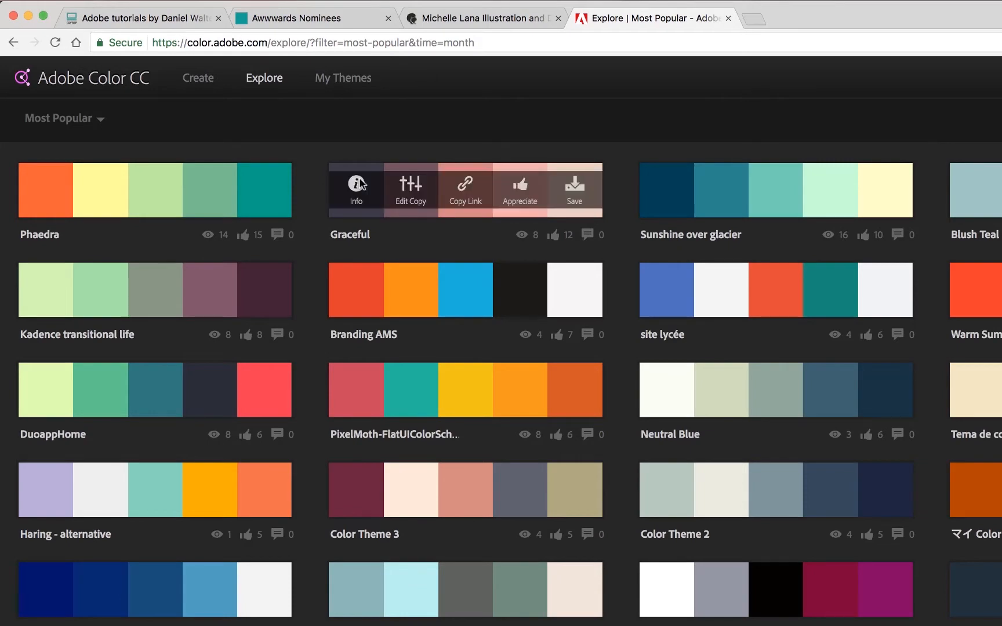
pyautogui.click(57, 119)
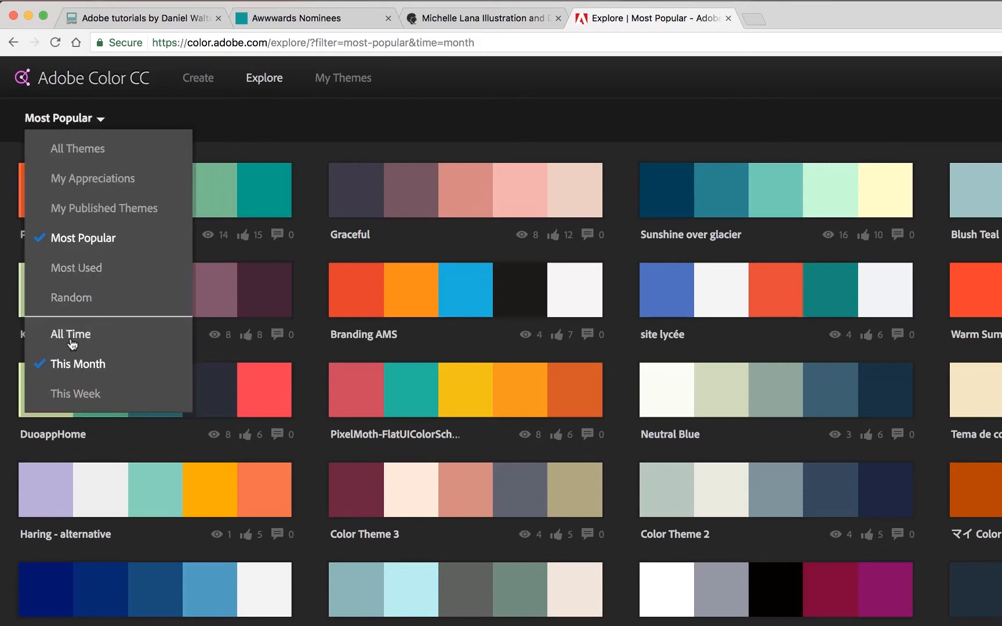
pyautogui.click(70, 334)
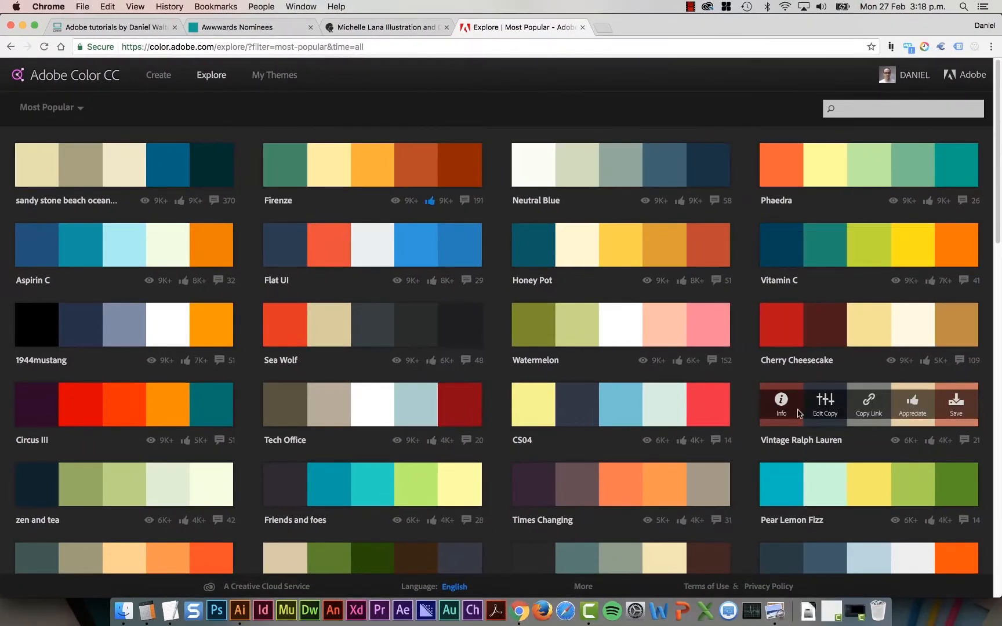
pyautogui.moveTo(247, 154)
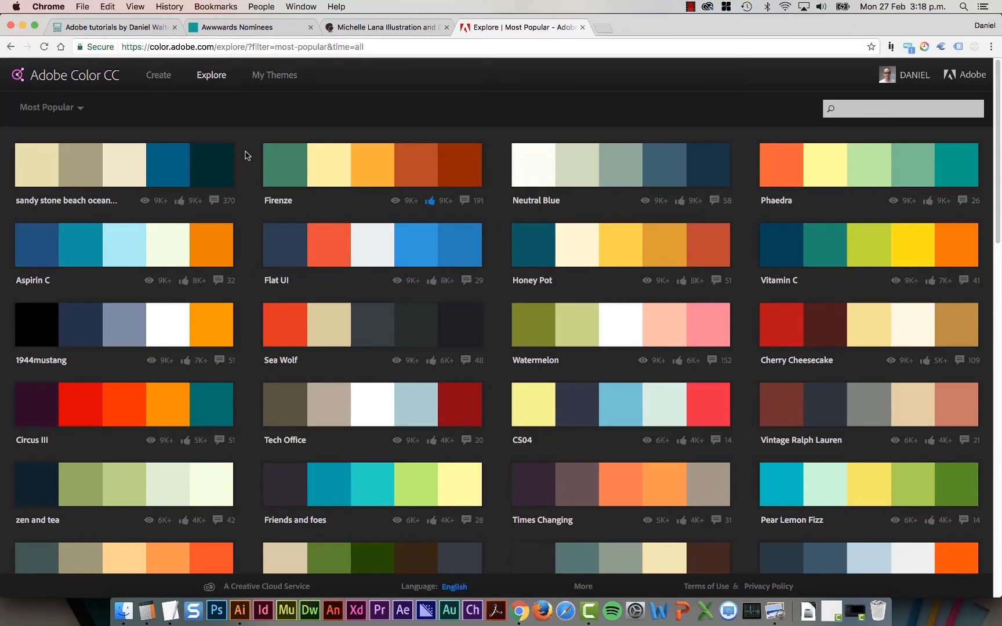
pyautogui.moveTo(371, 405)
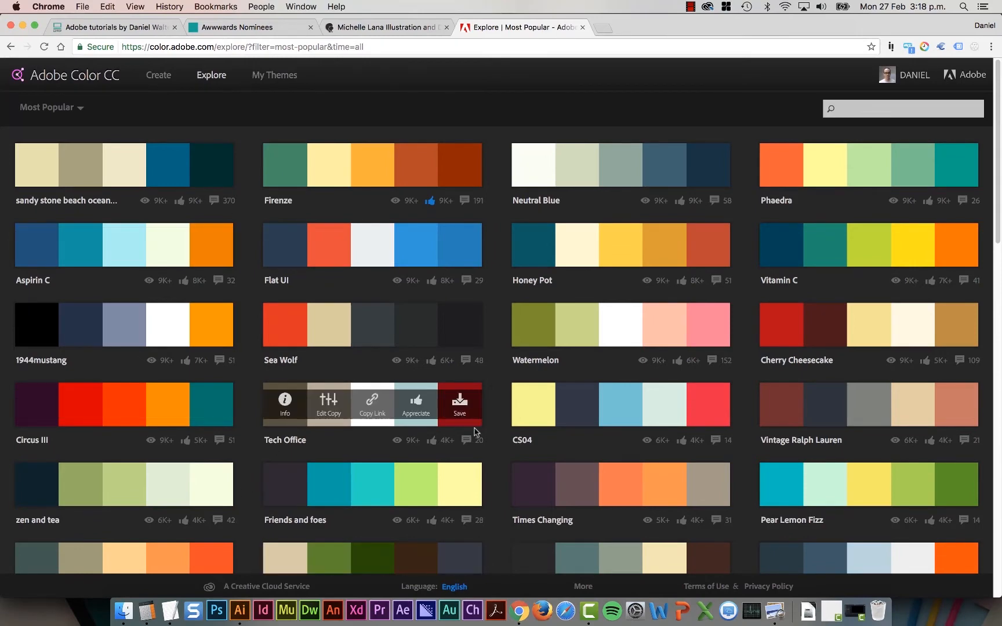
# Step: Save the Tech Office theme into the Dans Portfolio library
pyautogui.click(459, 403)
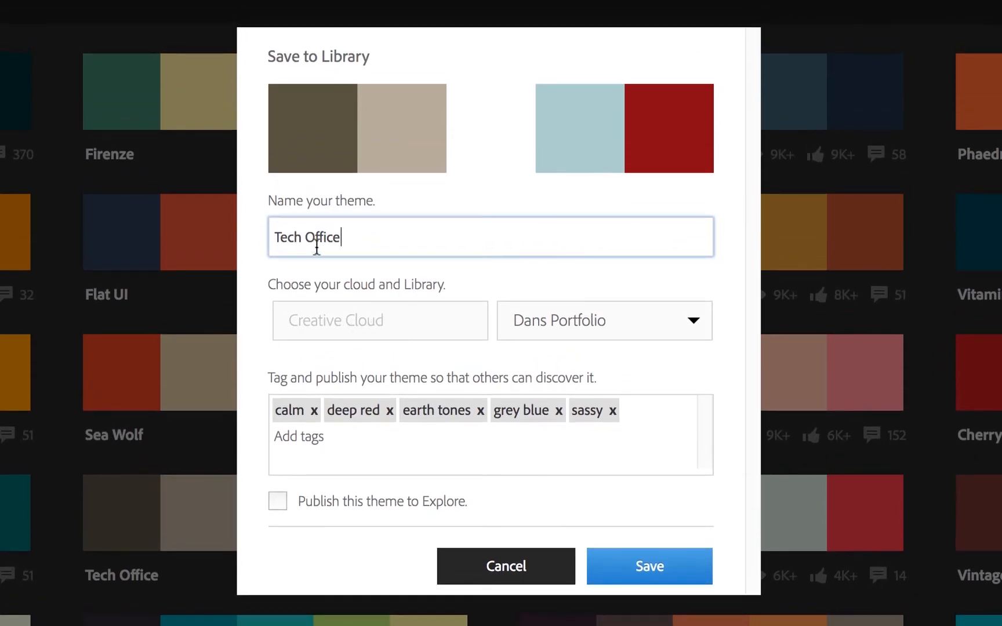
pyautogui.moveTo(325, 334)
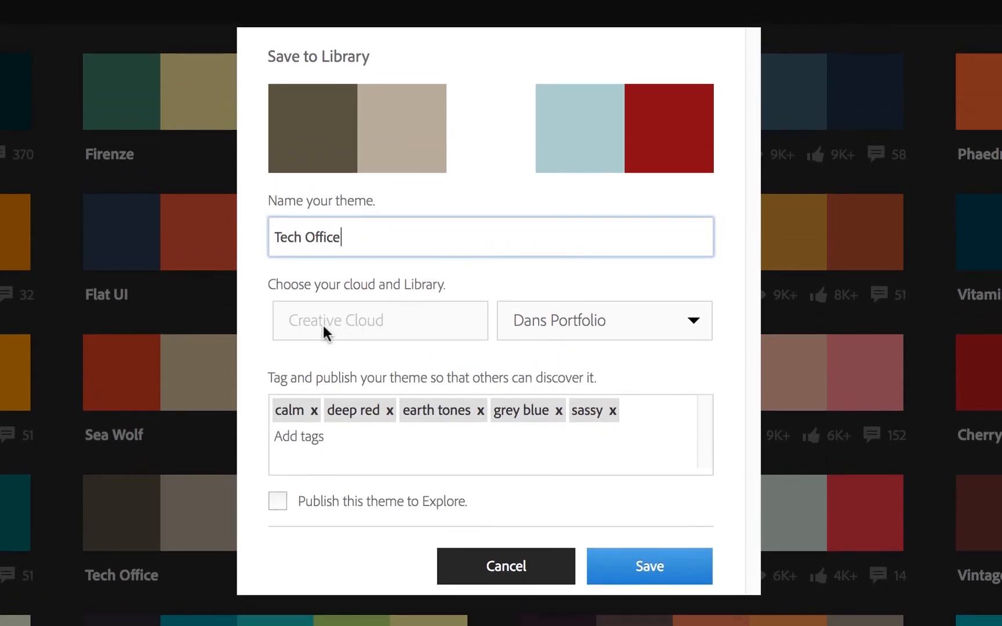
pyautogui.click(604, 321)
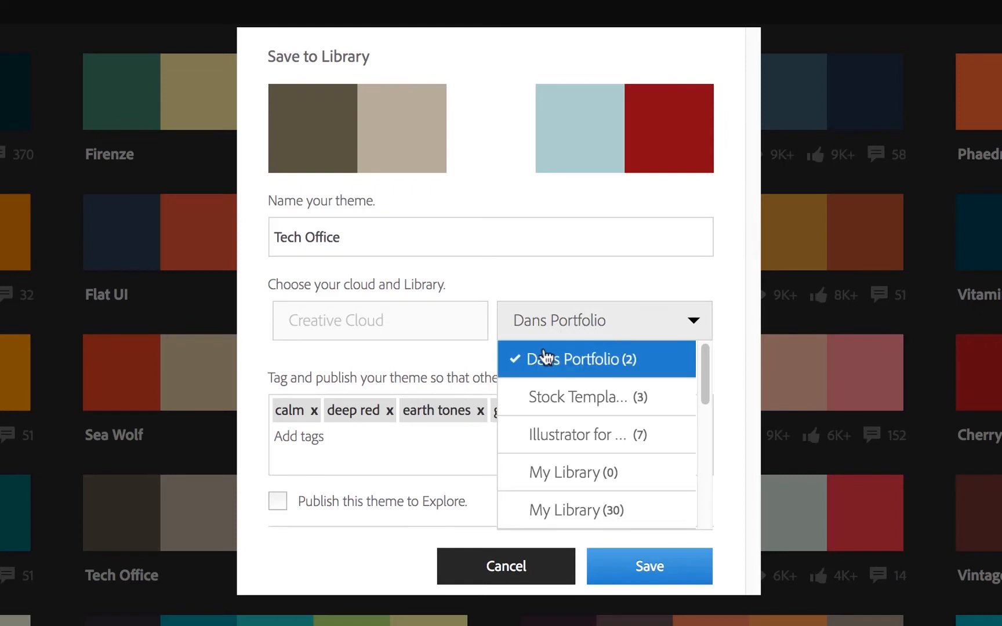
pyautogui.moveTo(601, 367)
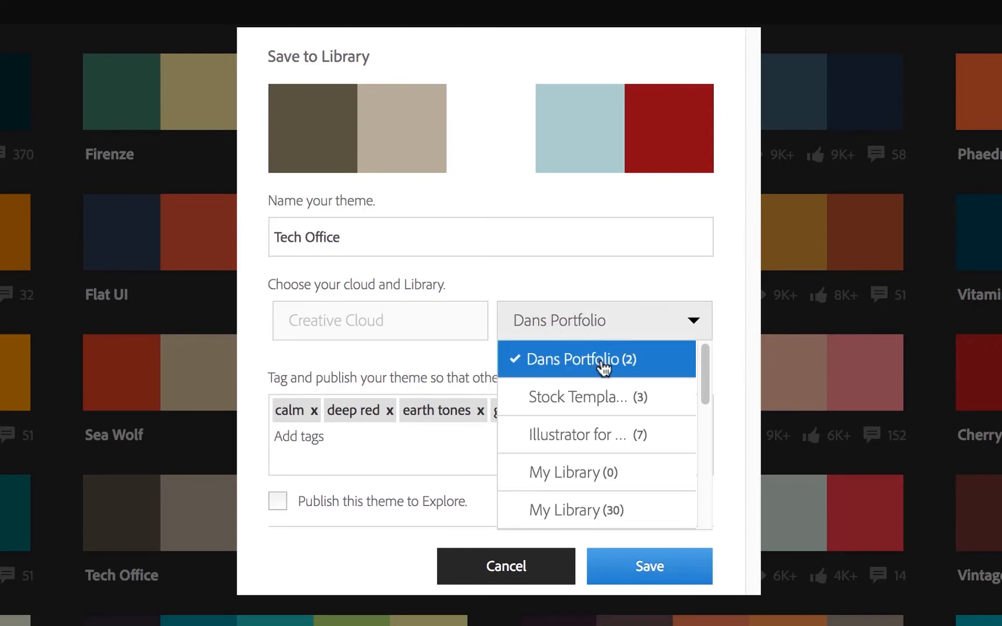
pyautogui.moveTo(610, 392)
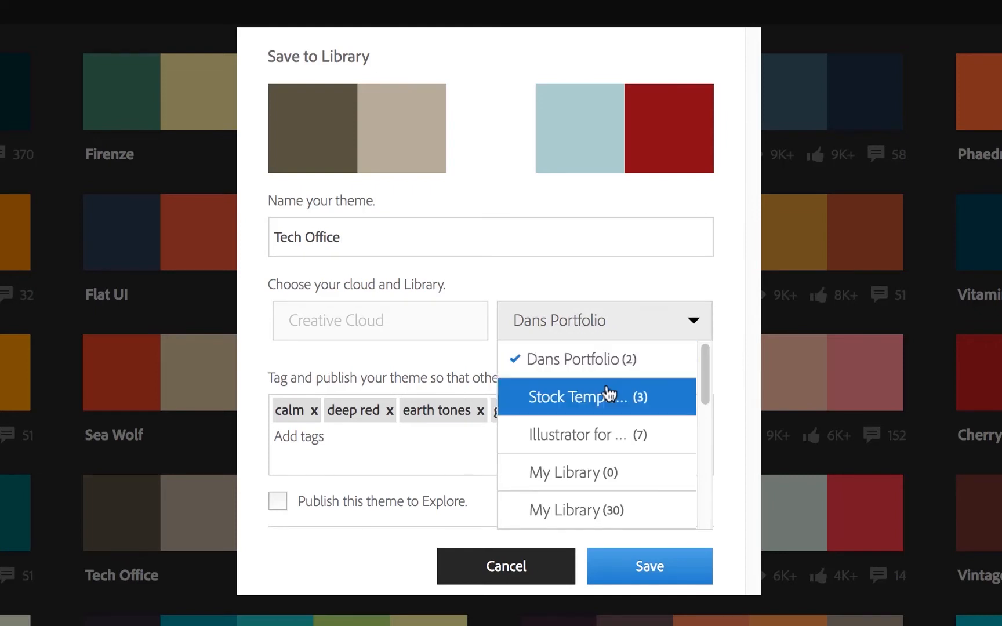
pyautogui.scroll(-3)
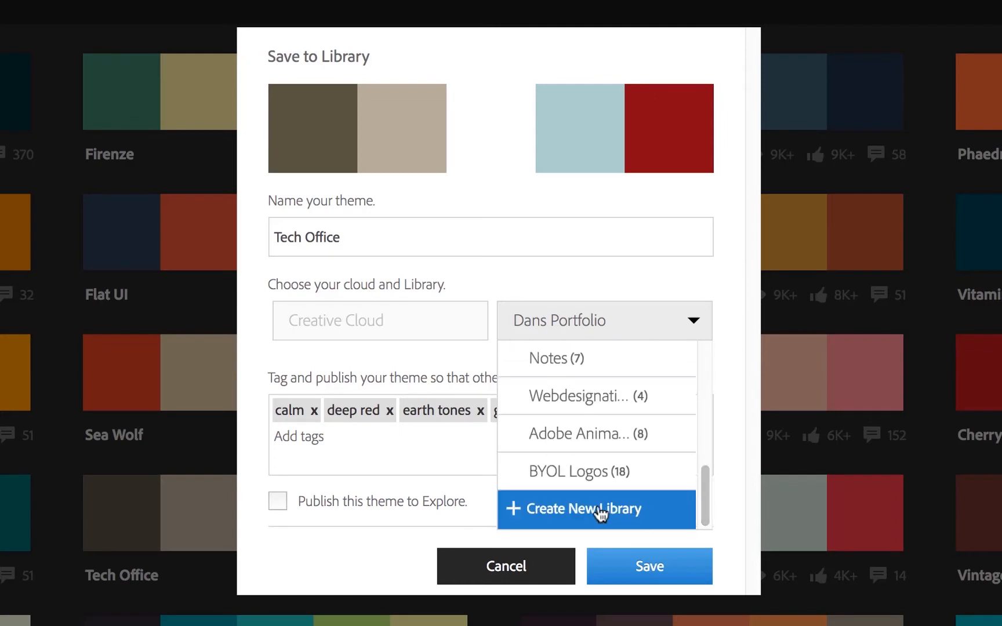
pyautogui.moveTo(707, 505)
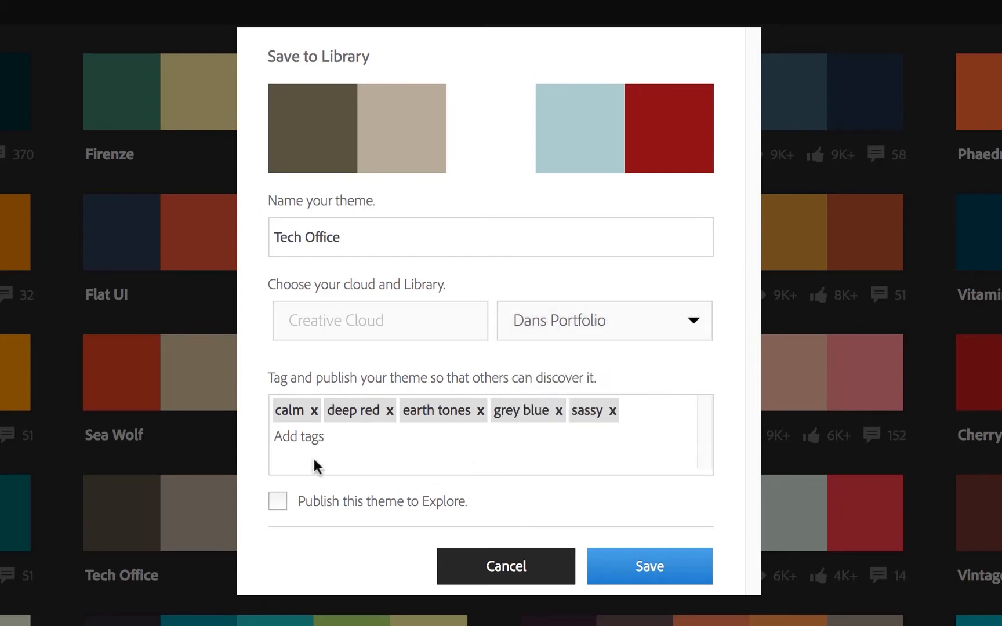
pyautogui.moveTo(657, 581)
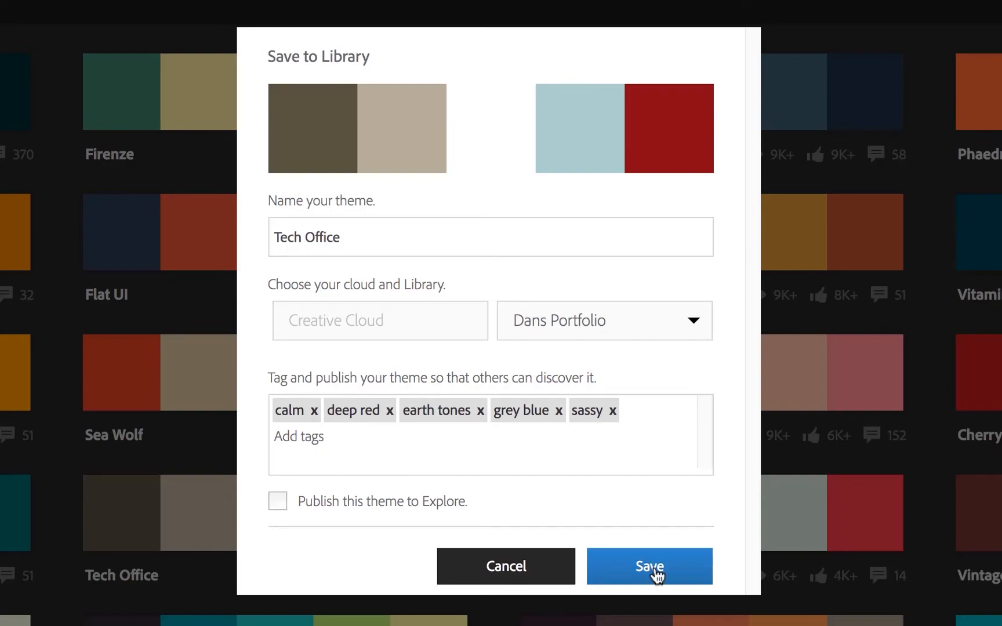
pyautogui.click(649, 567)
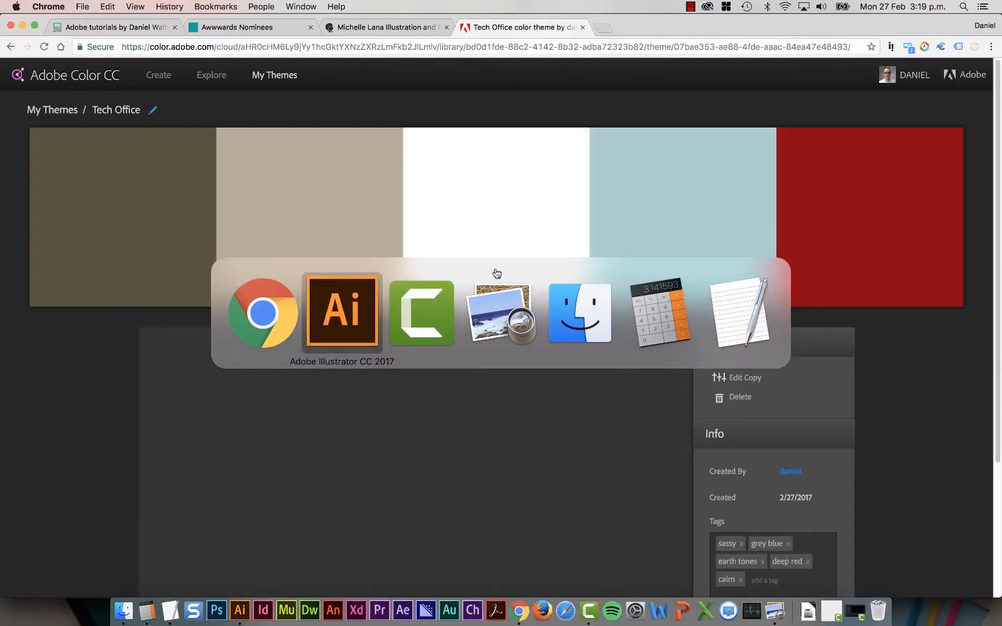
# Step: In Illustrator, drag a large rectangle across the artboard below the header, then return to Adobe Color
pyautogui.click(338, 312)
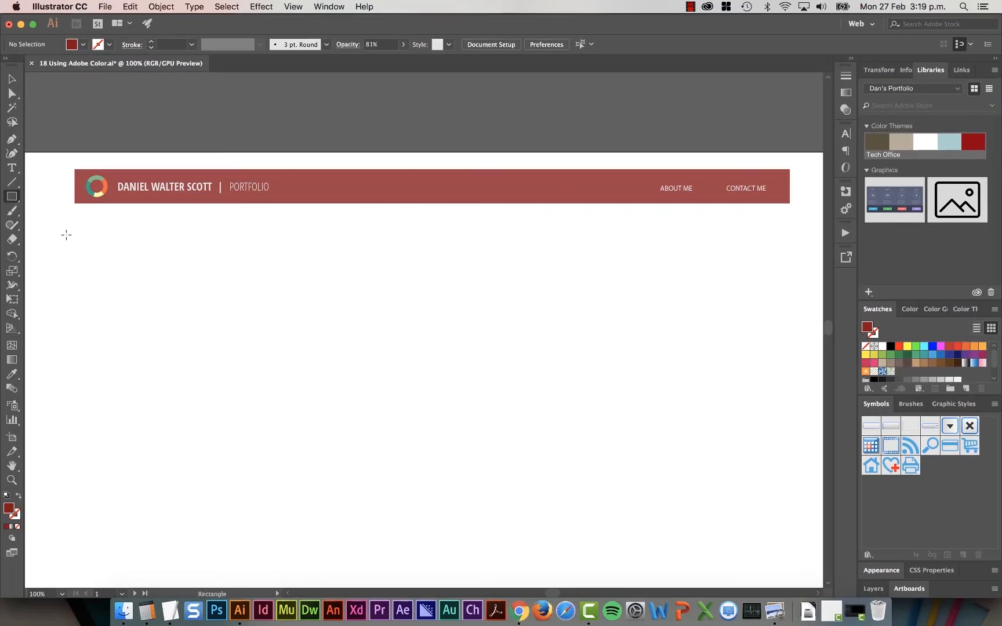
pyautogui.moveTo(75, 228); pyautogui.dragTo(784, 440)
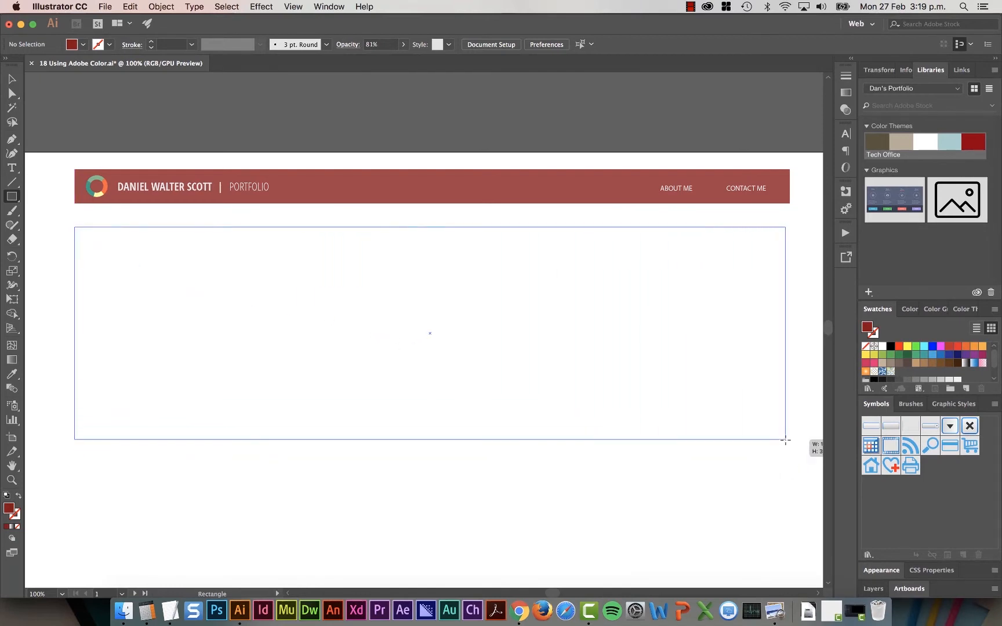
pyautogui.moveTo(74, 227); pyautogui.dragTo(784, 440)
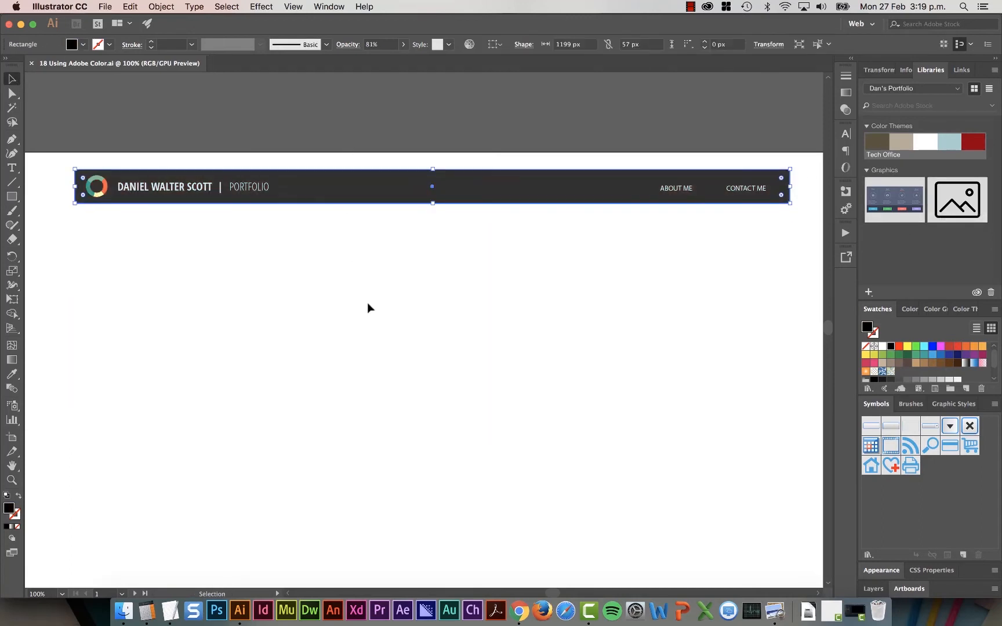
pyautogui.click(368, 307)
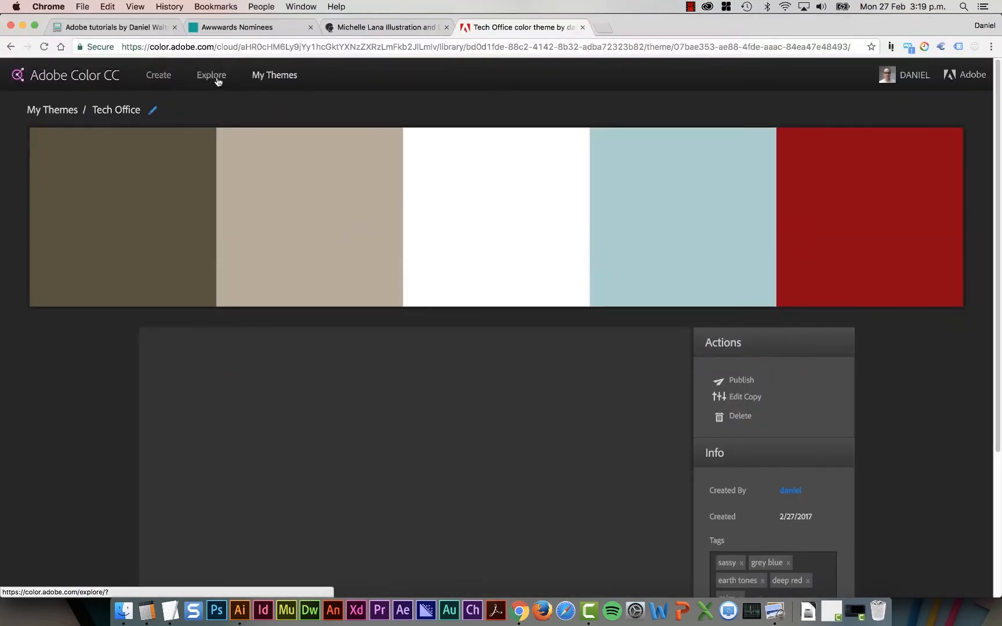
# Step: Search the Explore themes for 'byol' to find the BYOL Portfolio theme
pyautogui.click(211, 74)
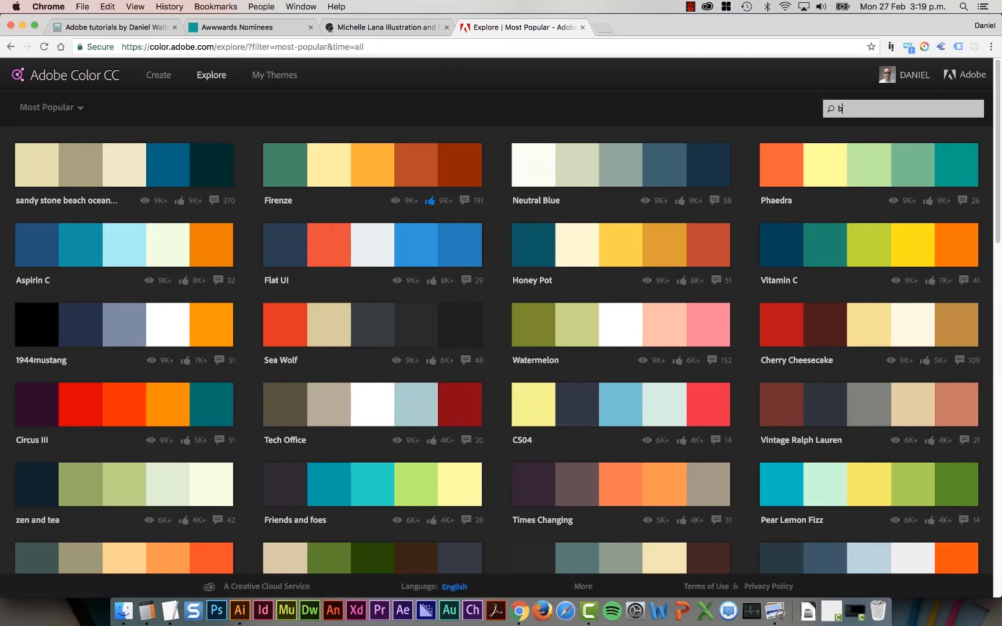
pyautogui.write('byol')
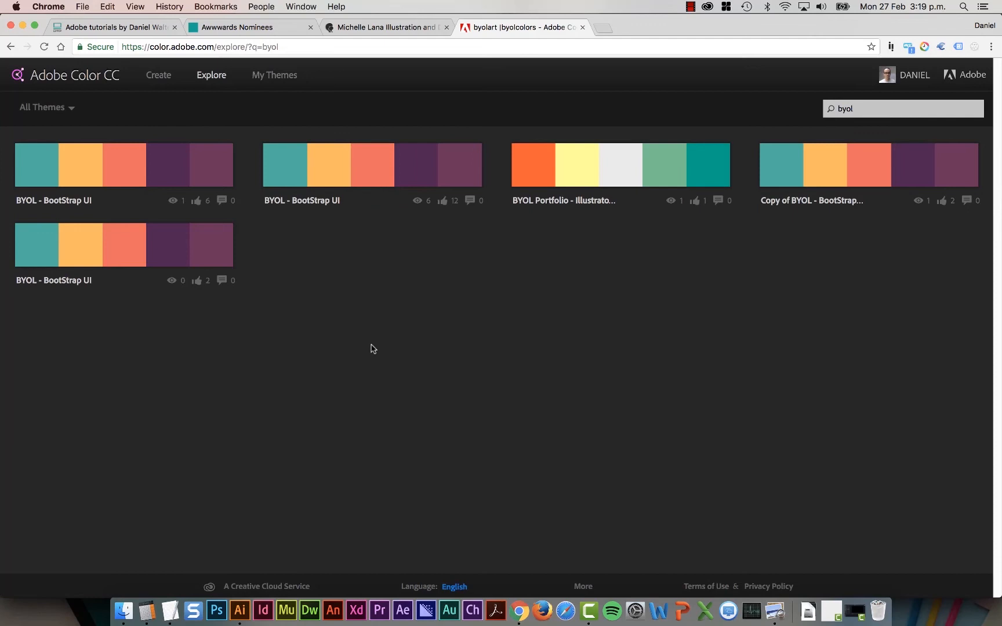
pyautogui.moveTo(403, 381)
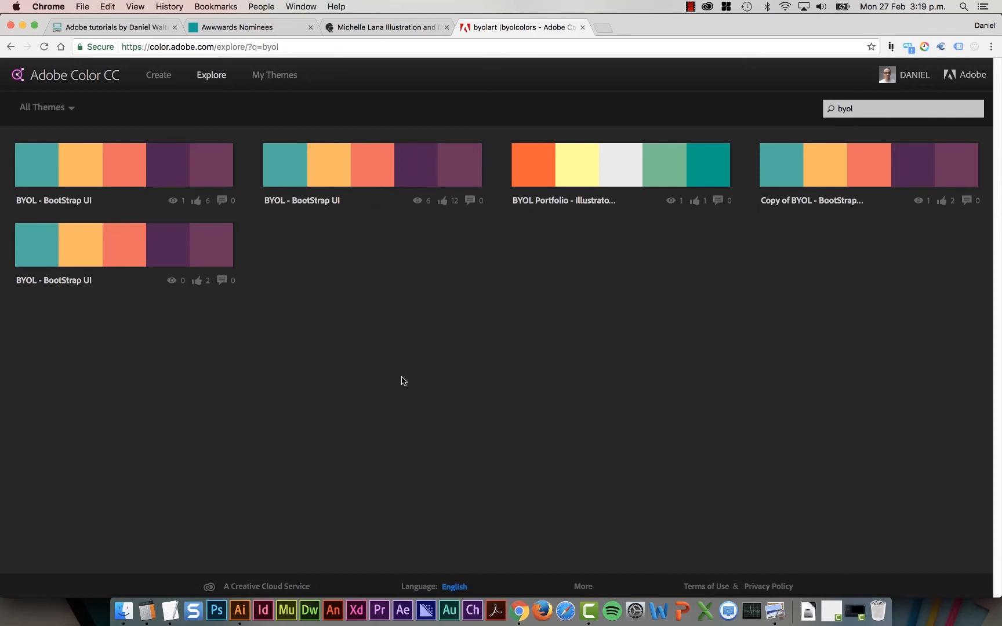
pyautogui.moveTo(585, 206)
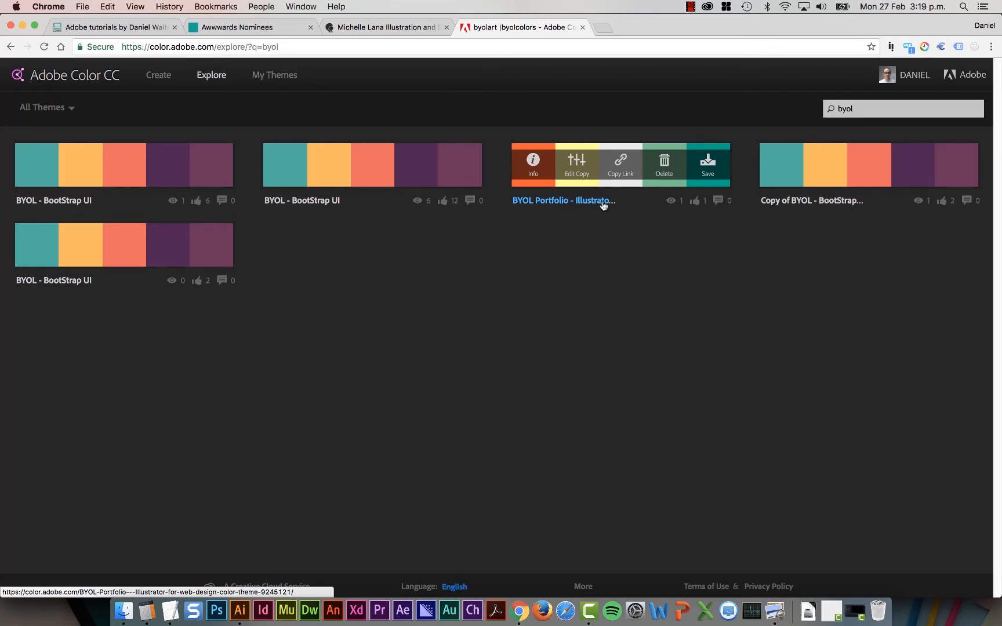
pyautogui.moveTo(582, 175)
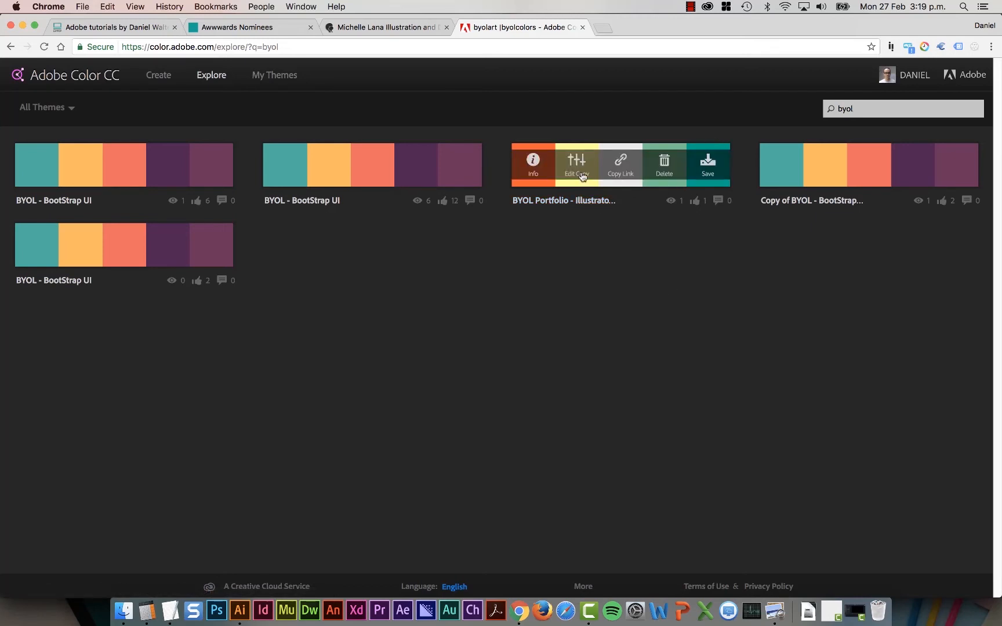
pyautogui.moveTo(588, 298)
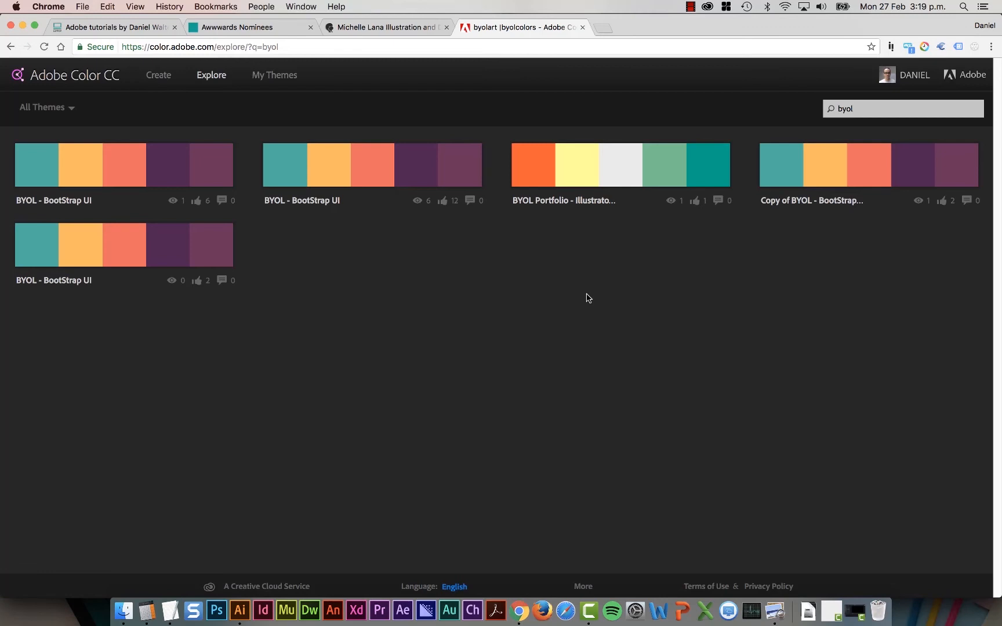
pyautogui.moveTo(555, 261)
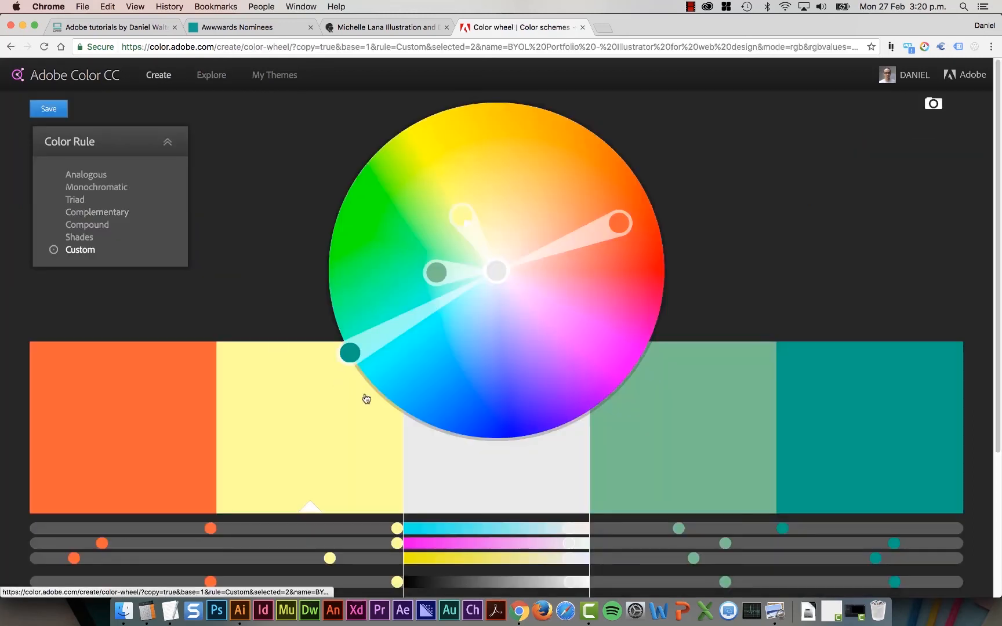
# Step: Scroll the colour-wheel copy, then return to the Explore themes listing
pyautogui.scroll(-3)
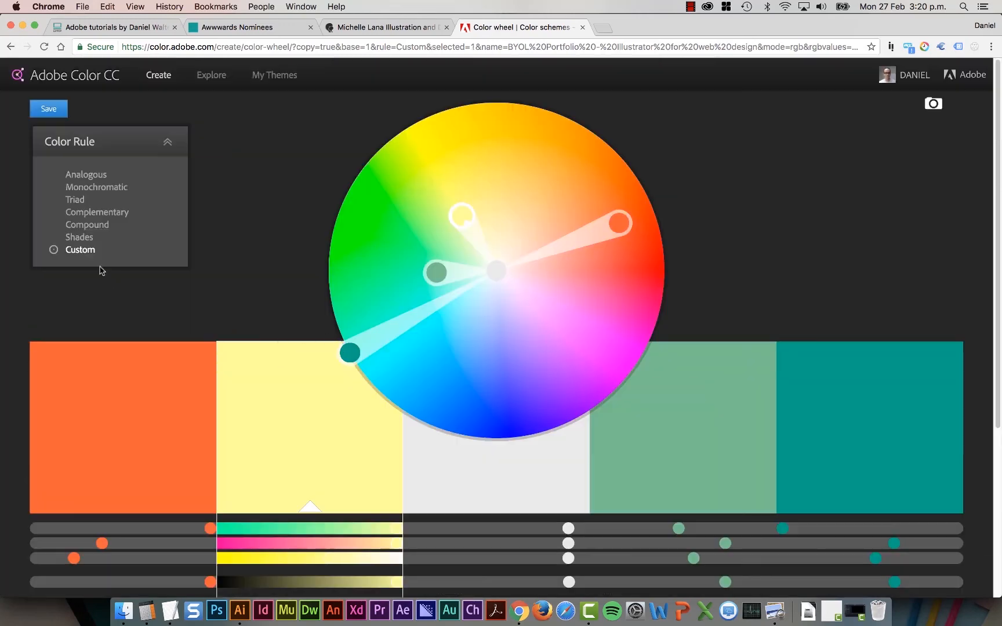
pyautogui.click(211, 75)
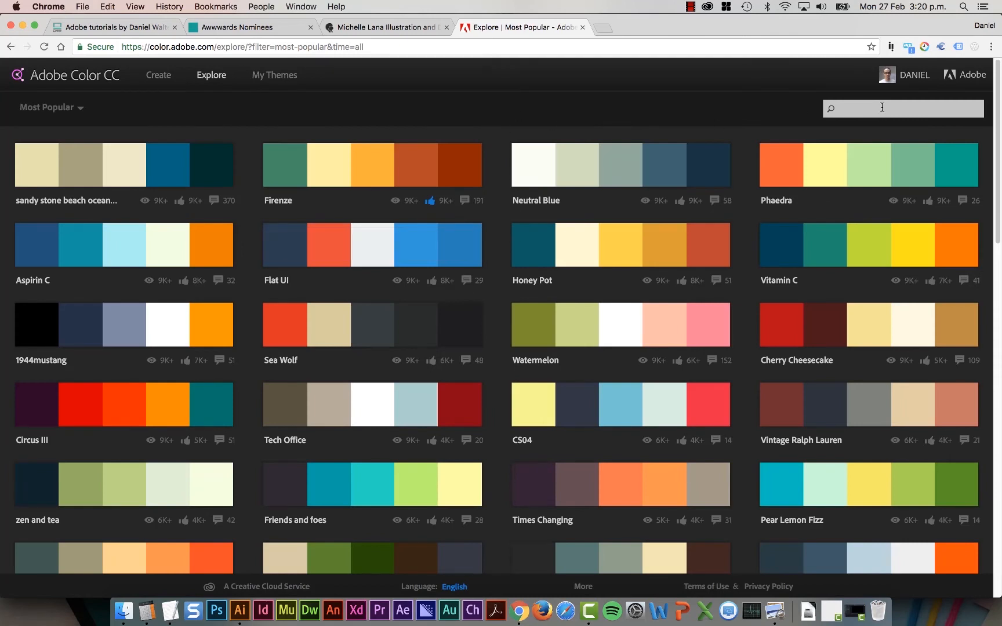
pyautogui.moveTo(371, 164)
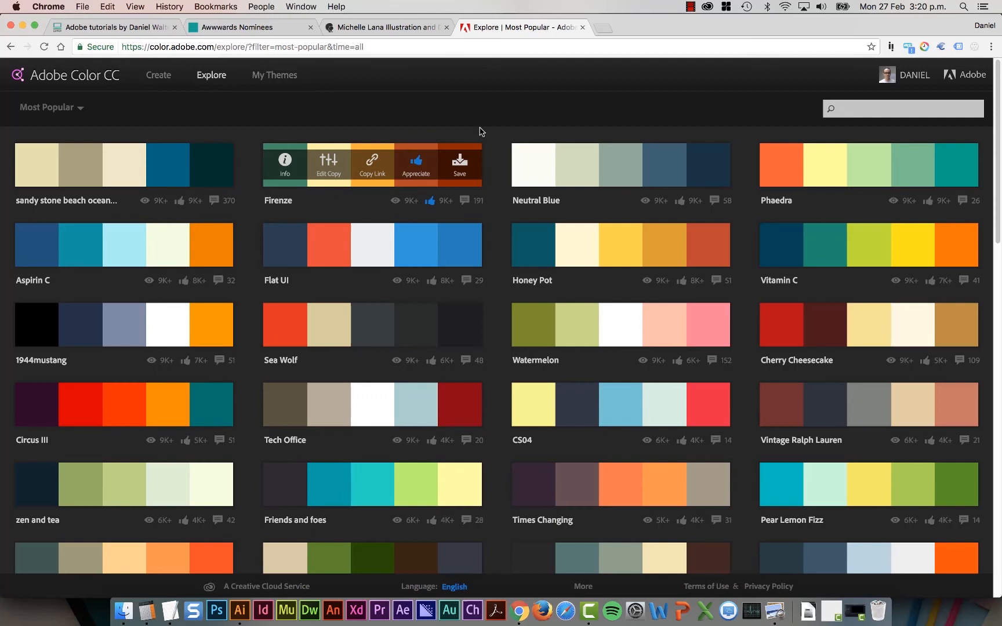
# Step: Search 'byo' and save the BYOL Portfolio theme into Dans Portfolio, then switch to Illustrator
pyautogui.write('byol')
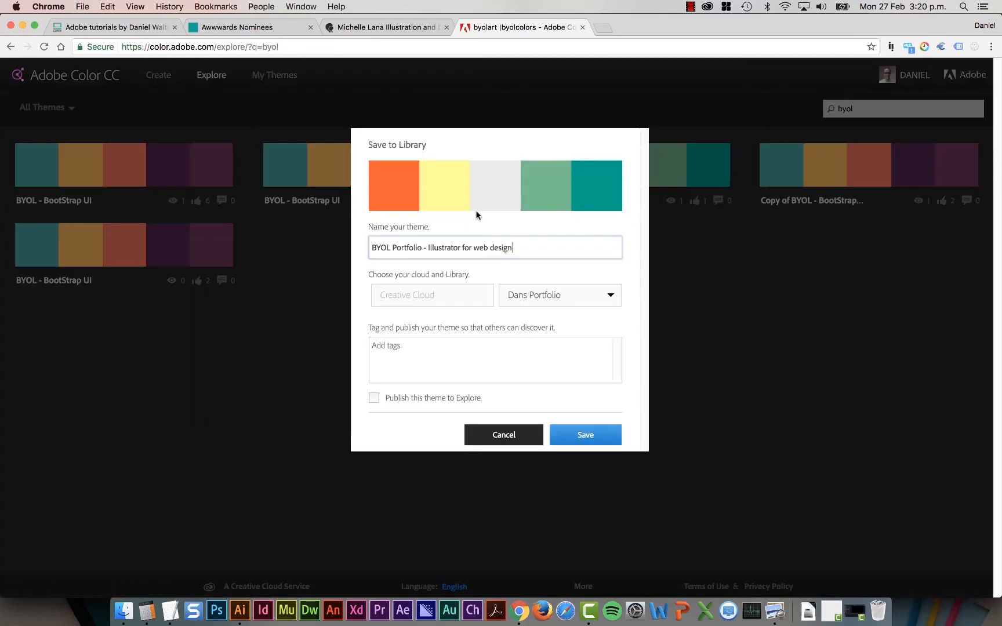
pyautogui.click(585, 434)
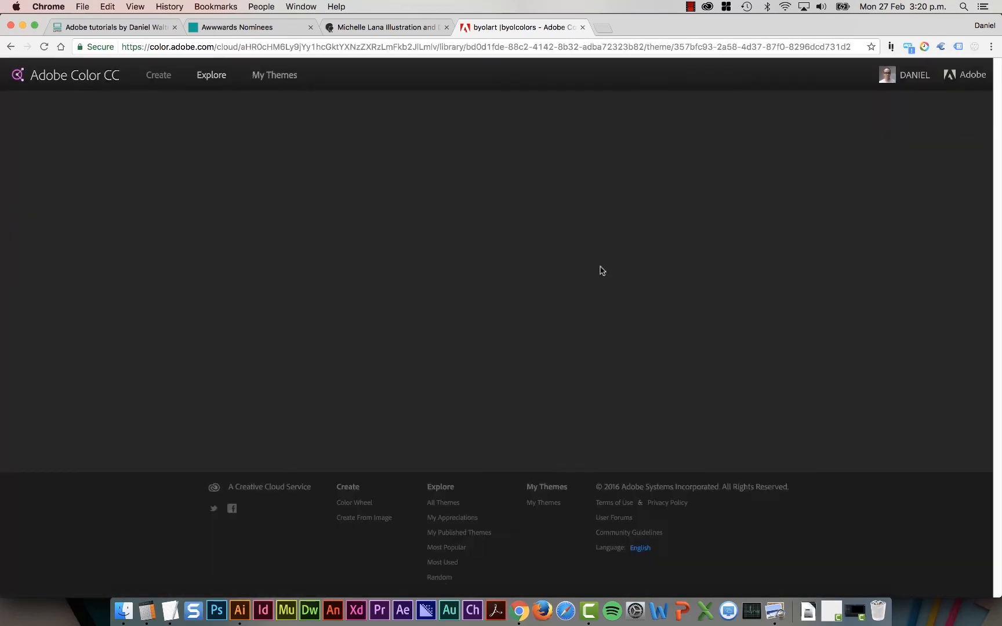
pyautogui.click(243, 610)
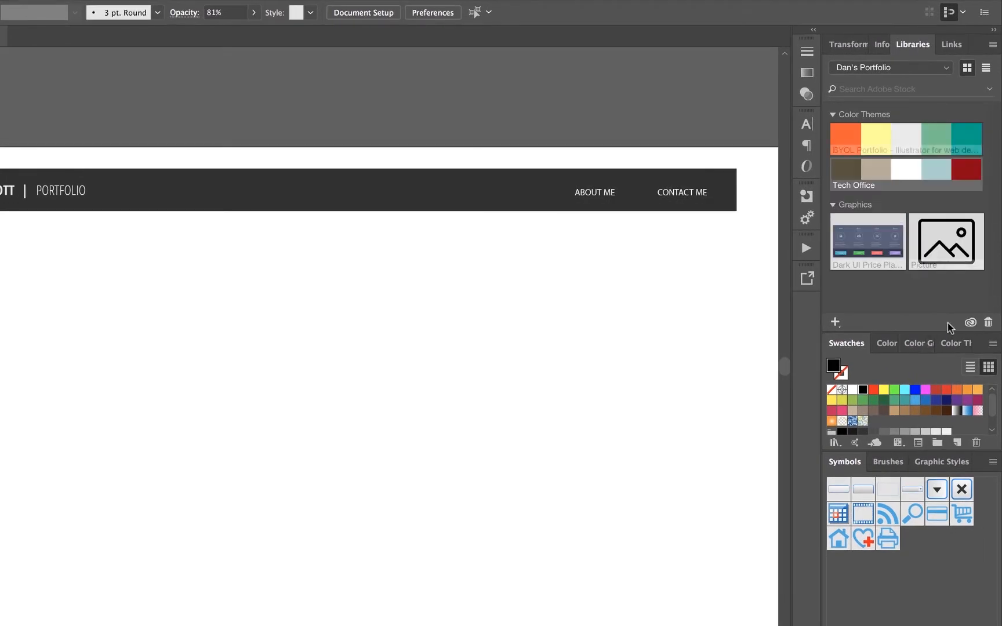
pyautogui.moveTo(969, 322)
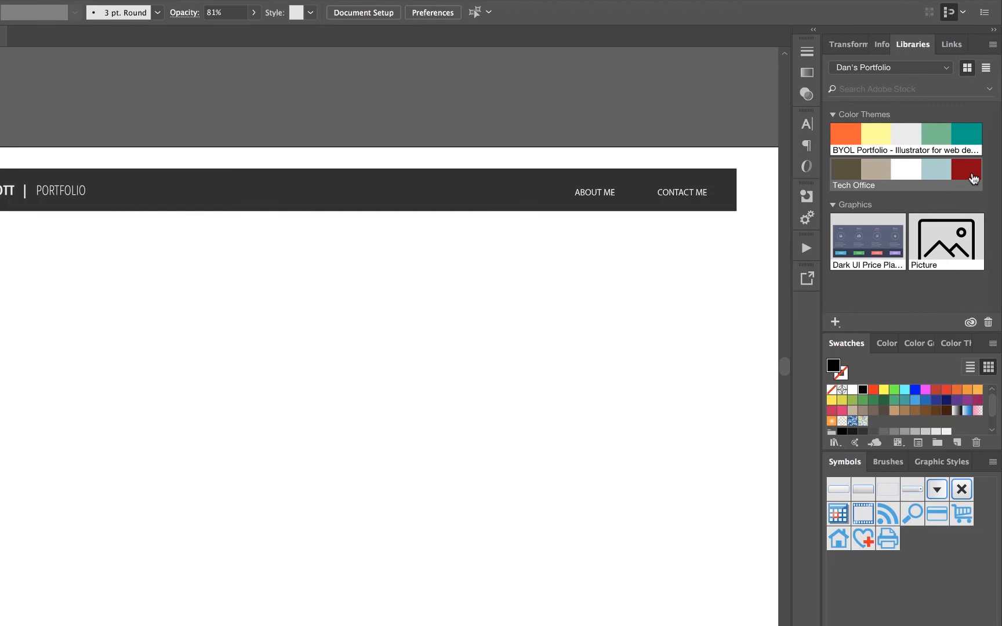
# Step: Delete the Tech Office colour theme from the Dans Portfolio library
pyautogui.rightClick(975, 173)
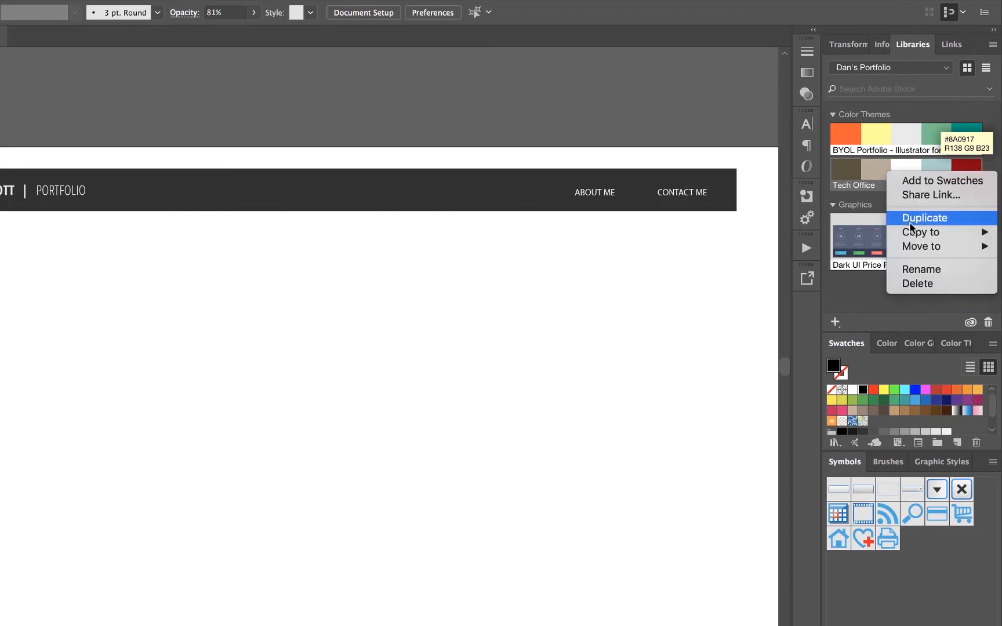
pyautogui.click(924, 218)
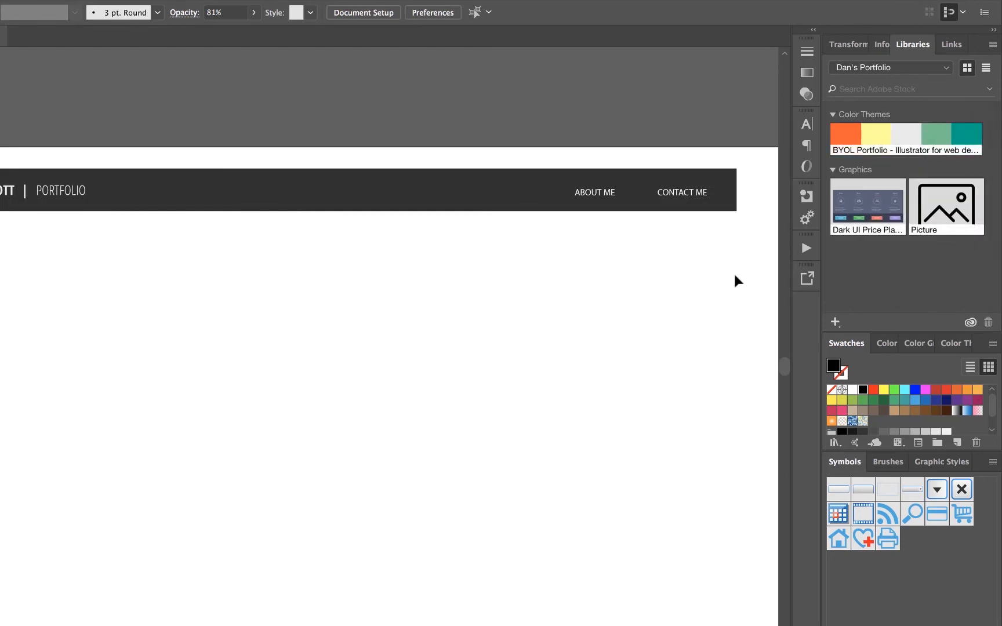